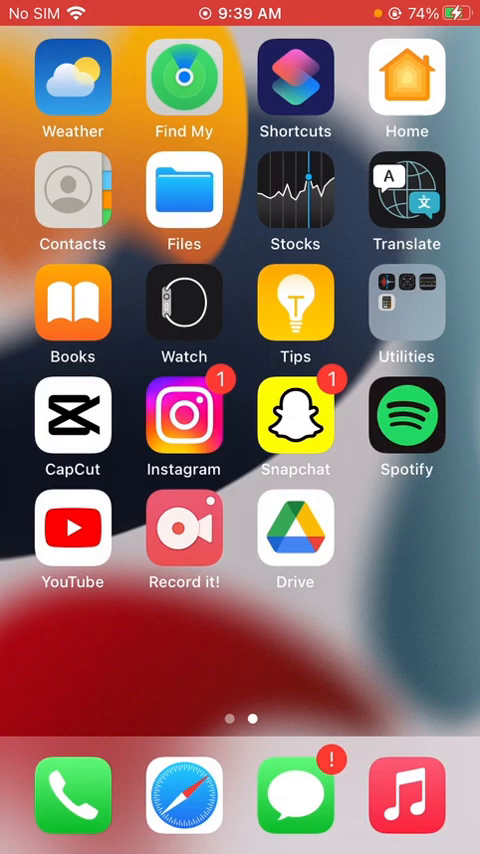
# Step: Launch CapCut from the home screen into the neon heart video project
pyautogui.click(72, 416)
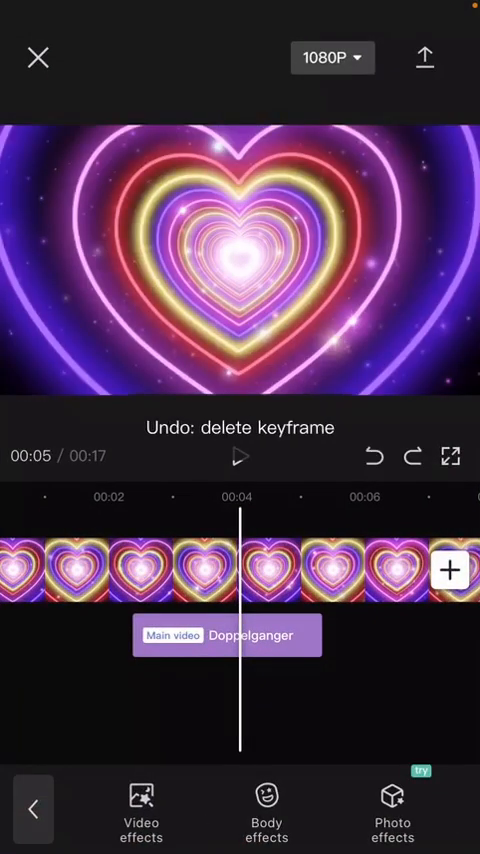
# Step: Undo the added keyframe on the neon heart clip and leave the effects toolbar
pyautogui.click(376, 458)
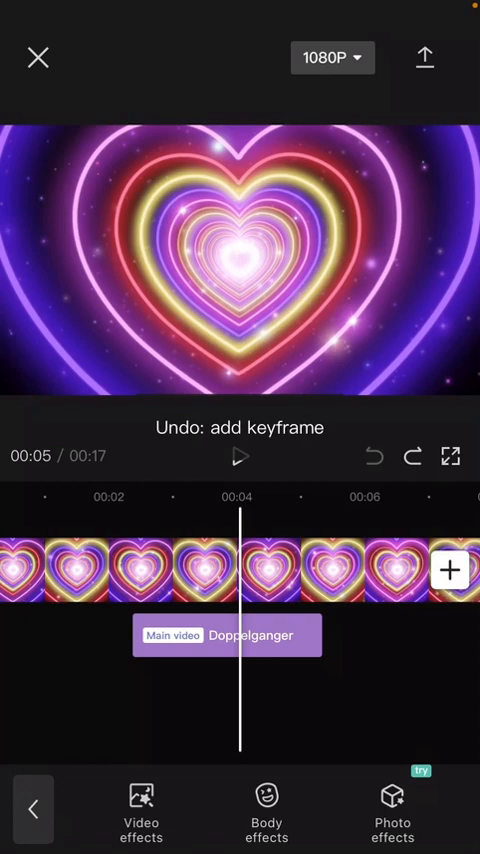
pyautogui.click(380, 456)
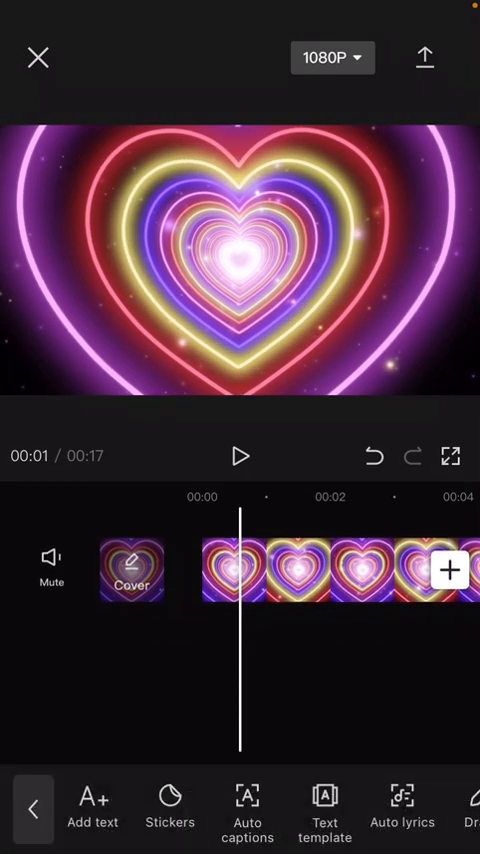
# Step: Scroll the timeline to the neon heart clip around the seven-second mark
pyautogui.hscroll(-3)
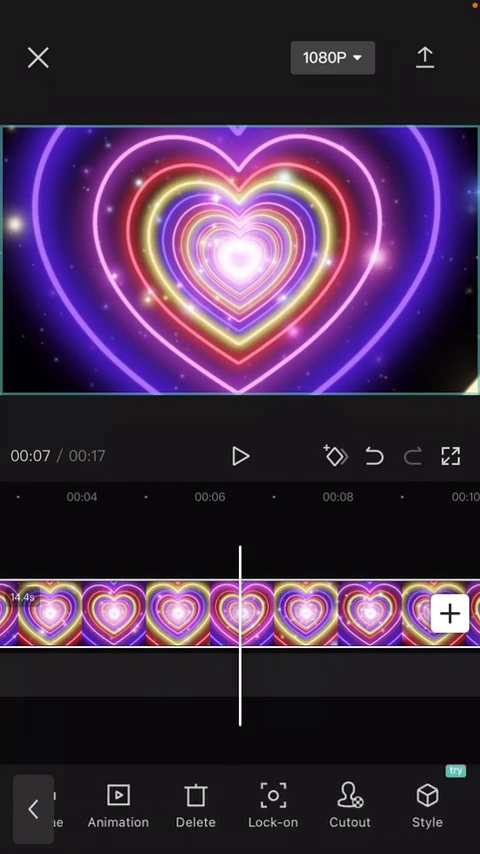
pyautogui.hscroll(-3)
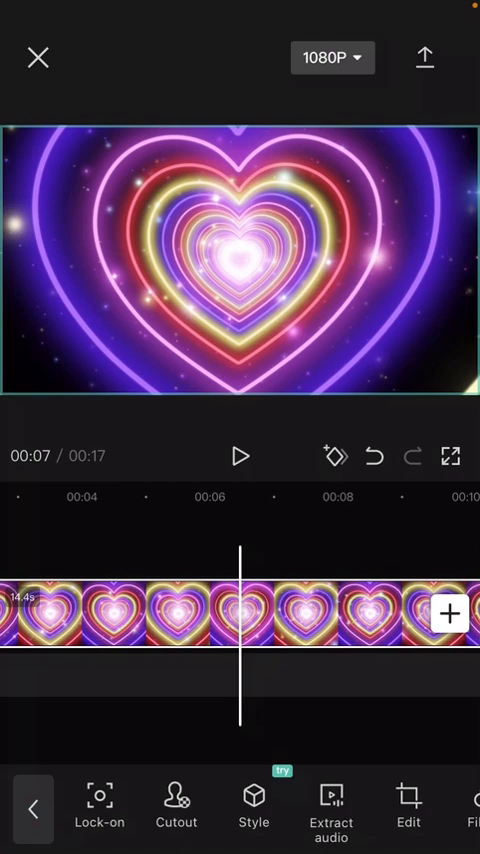
pyautogui.hscroll(-3)
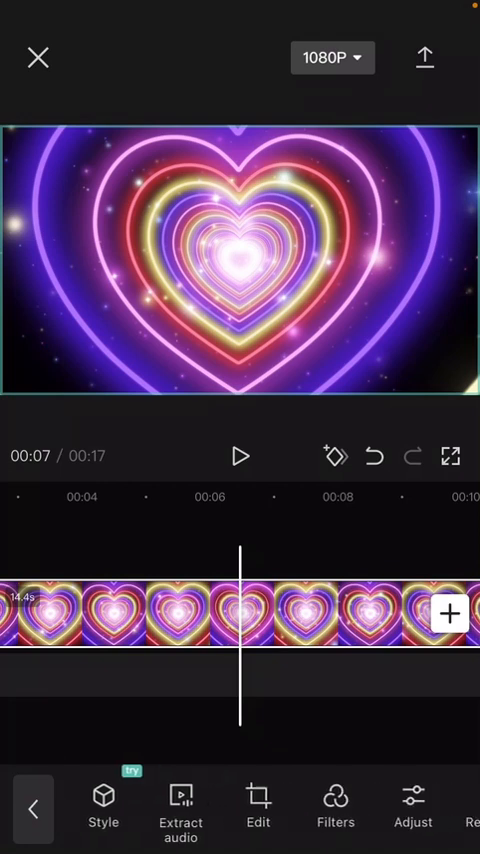
pyautogui.hscroll(-3)
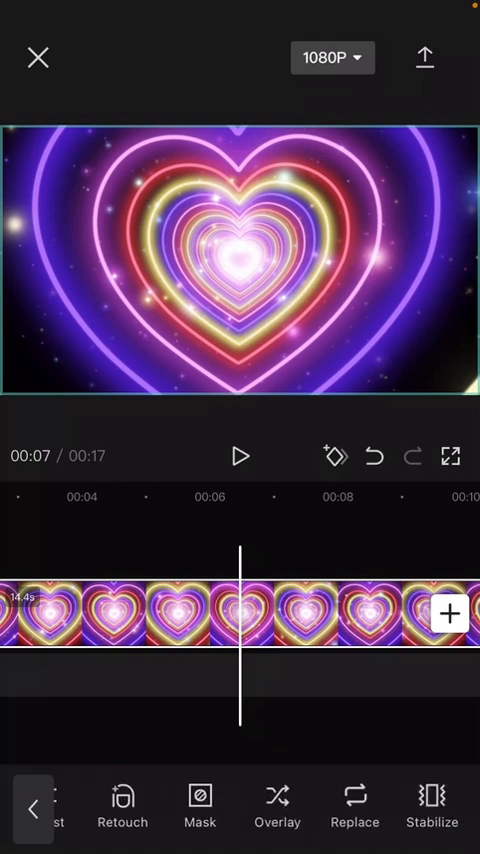
pyautogui.hscroll(-3)
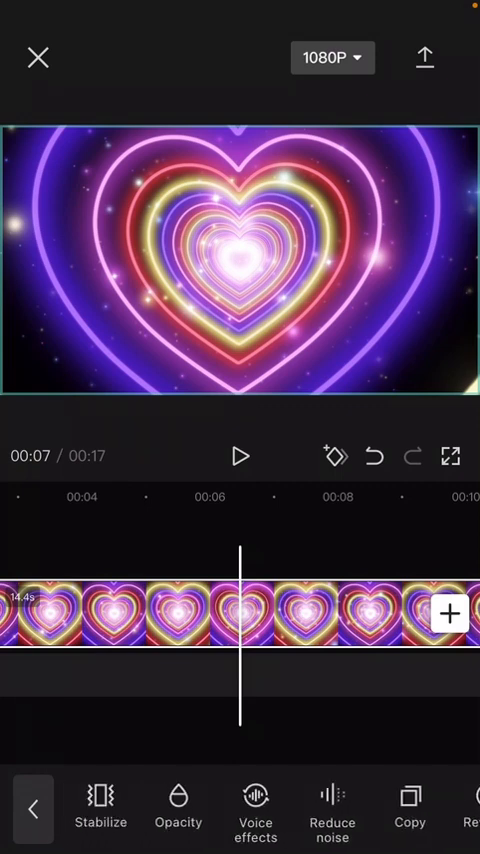